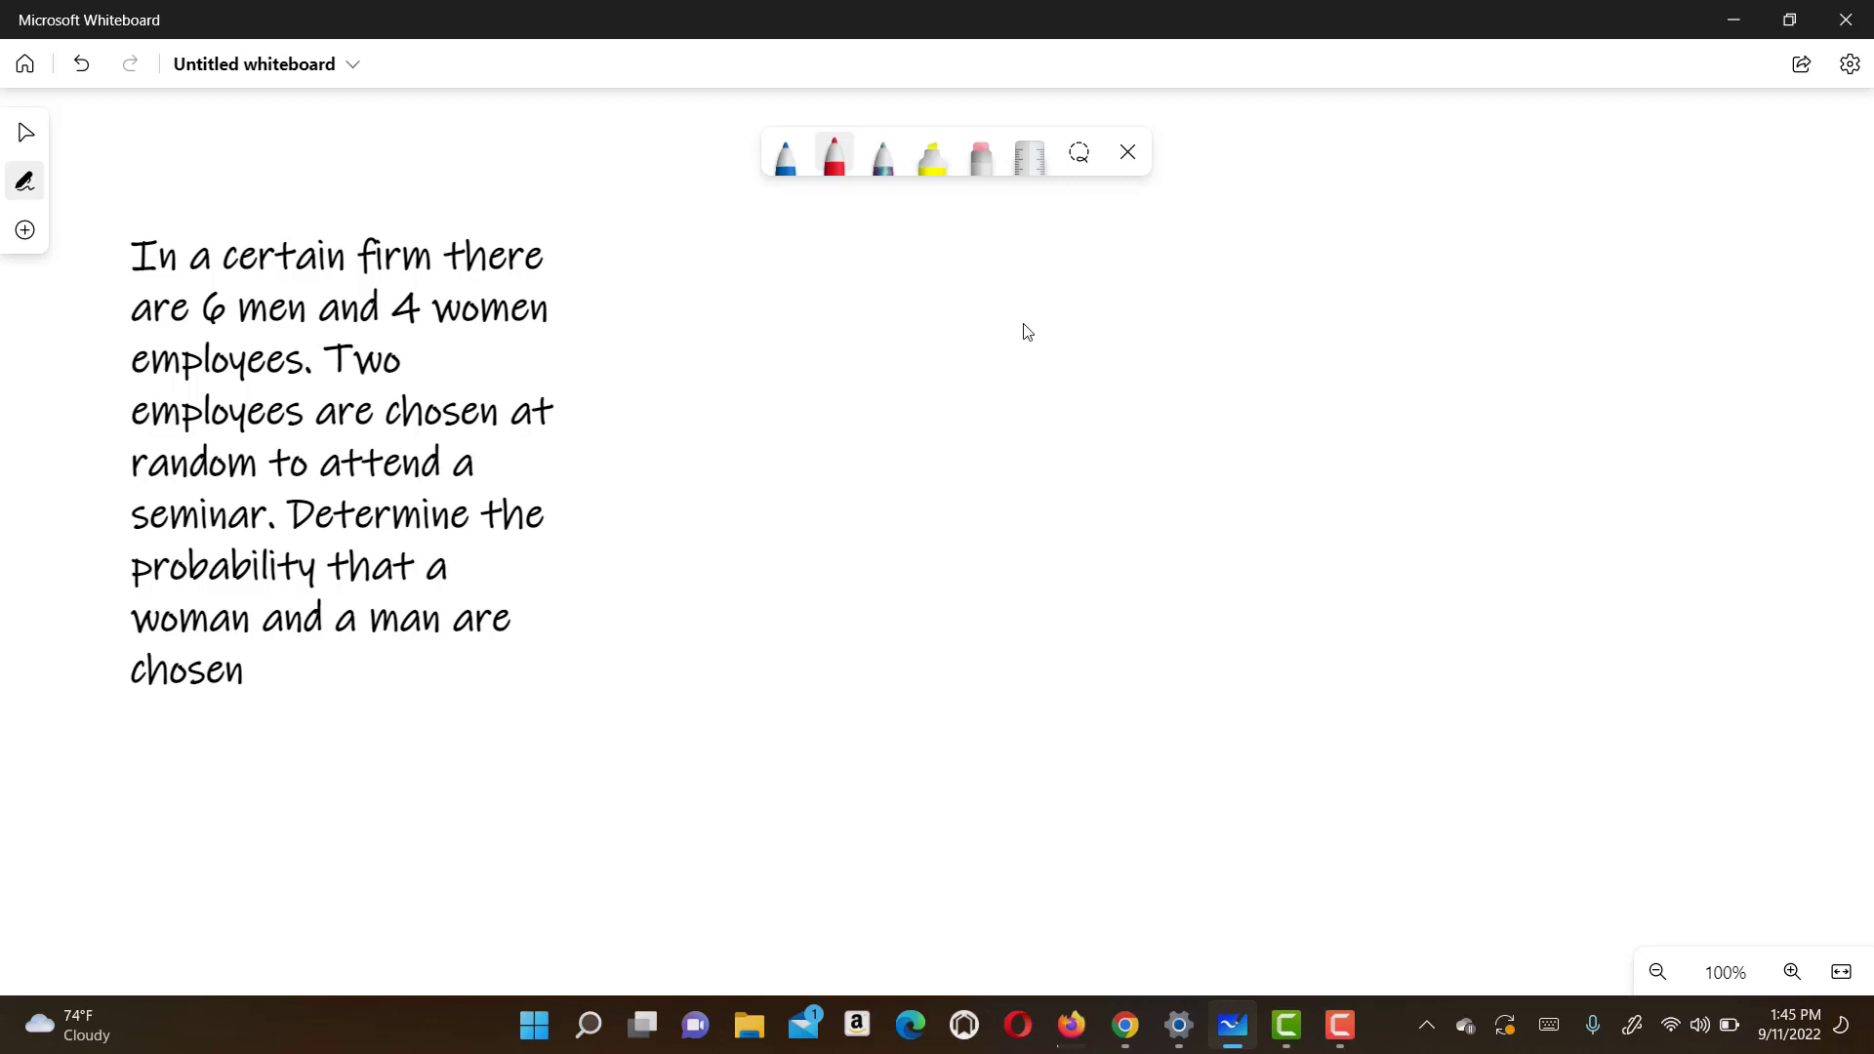
Handwrite "MW or WM" in red to the right of the typed problem.
click(632, 264)
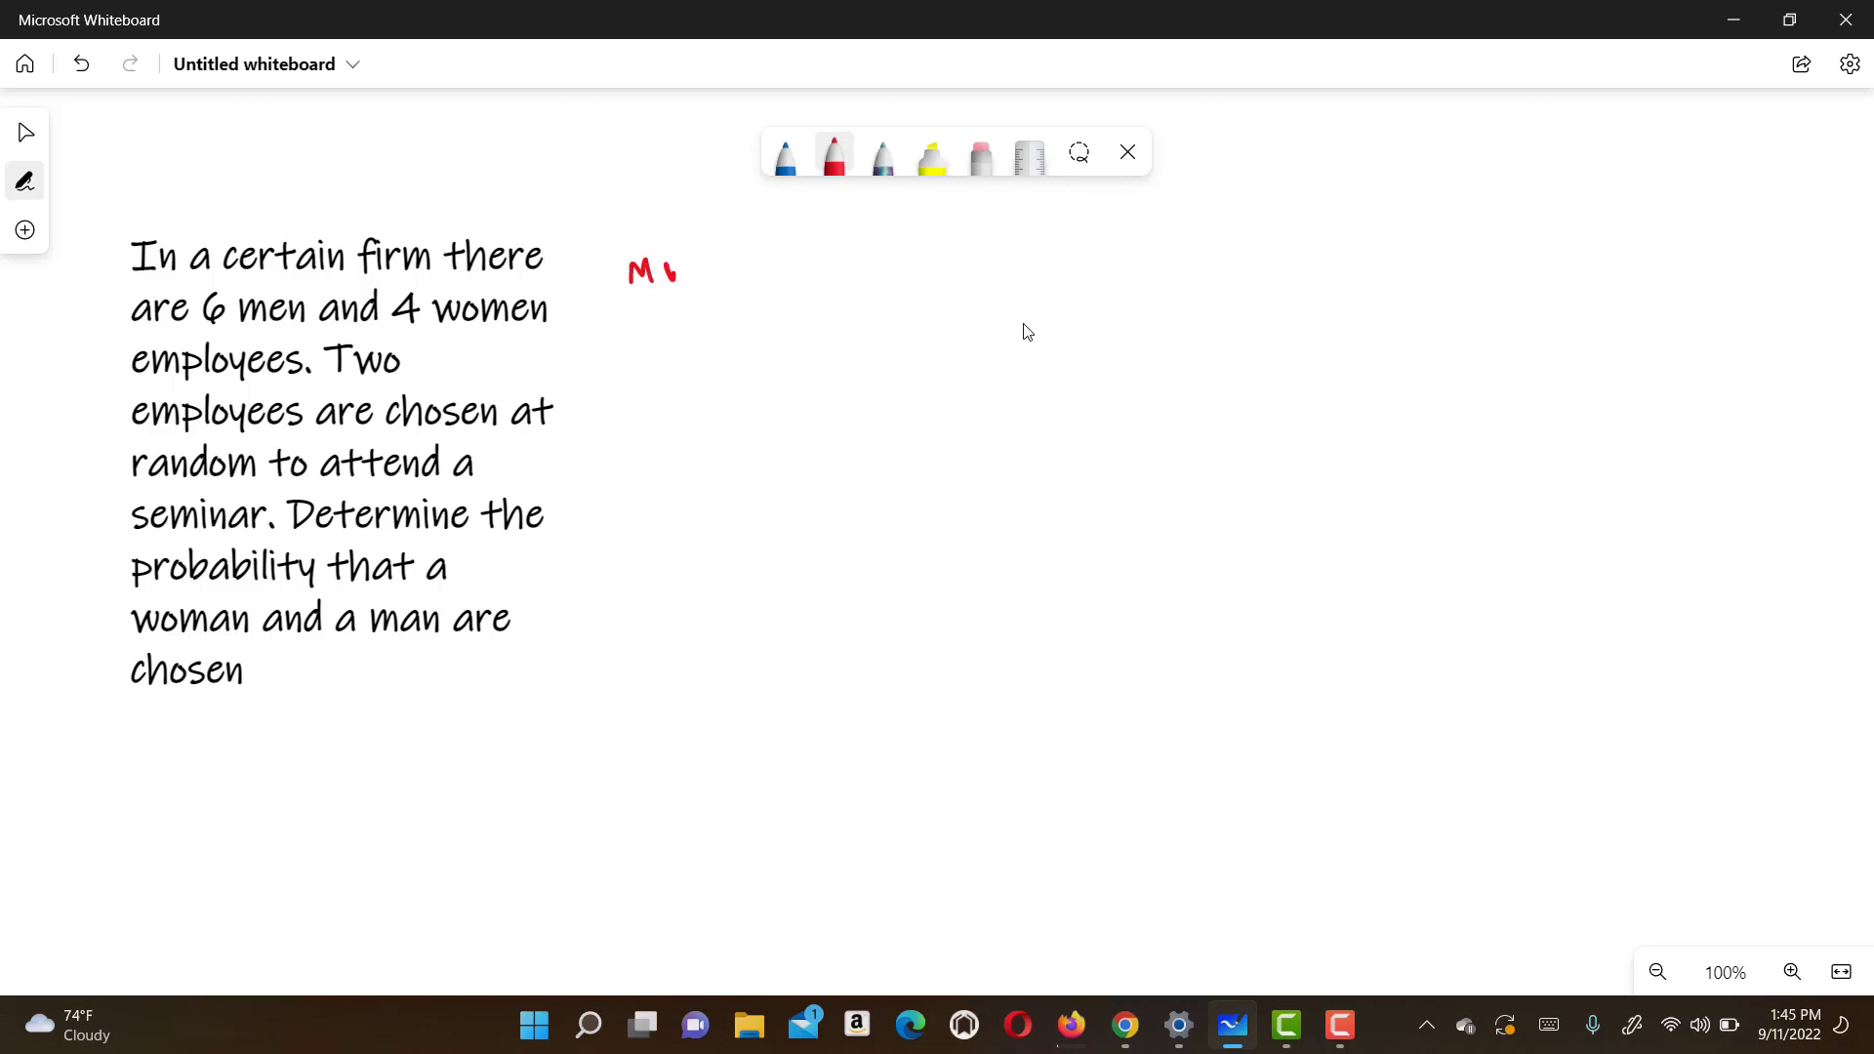
drag(670, 257, 691, 281)
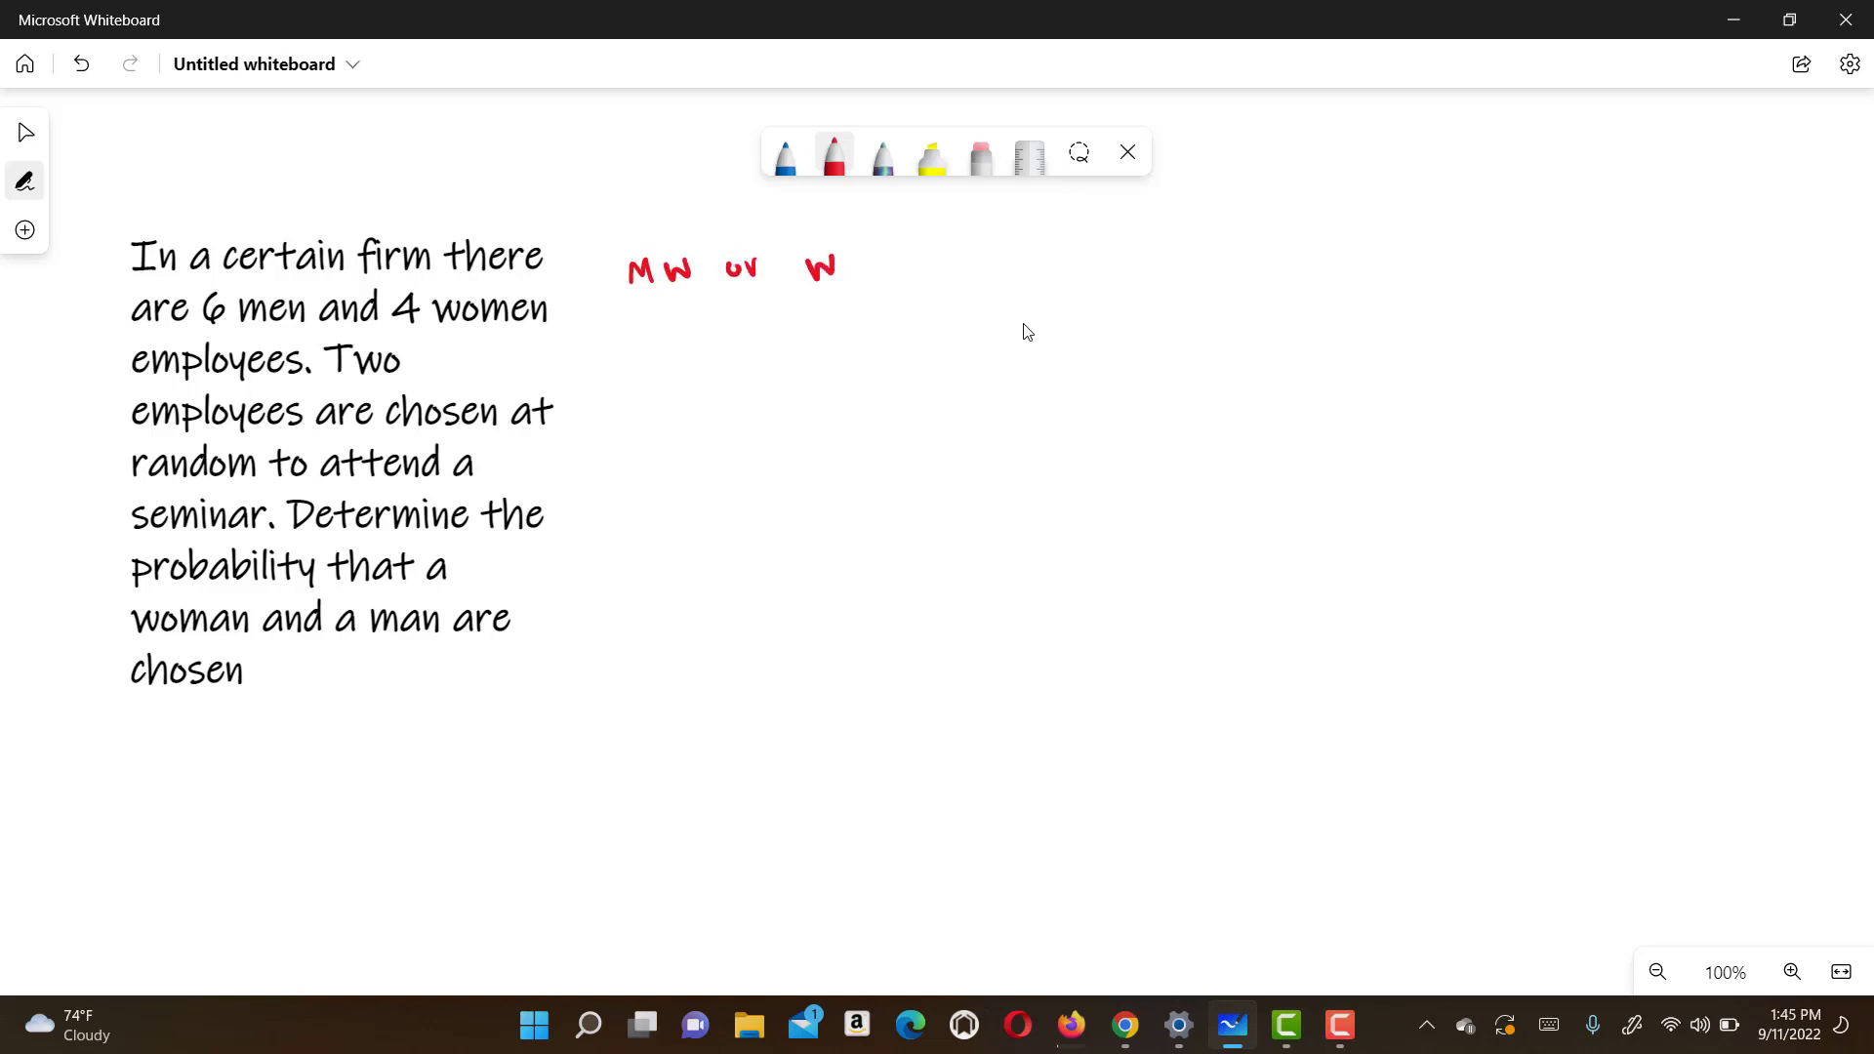
drag(842, 251, 866, 281)
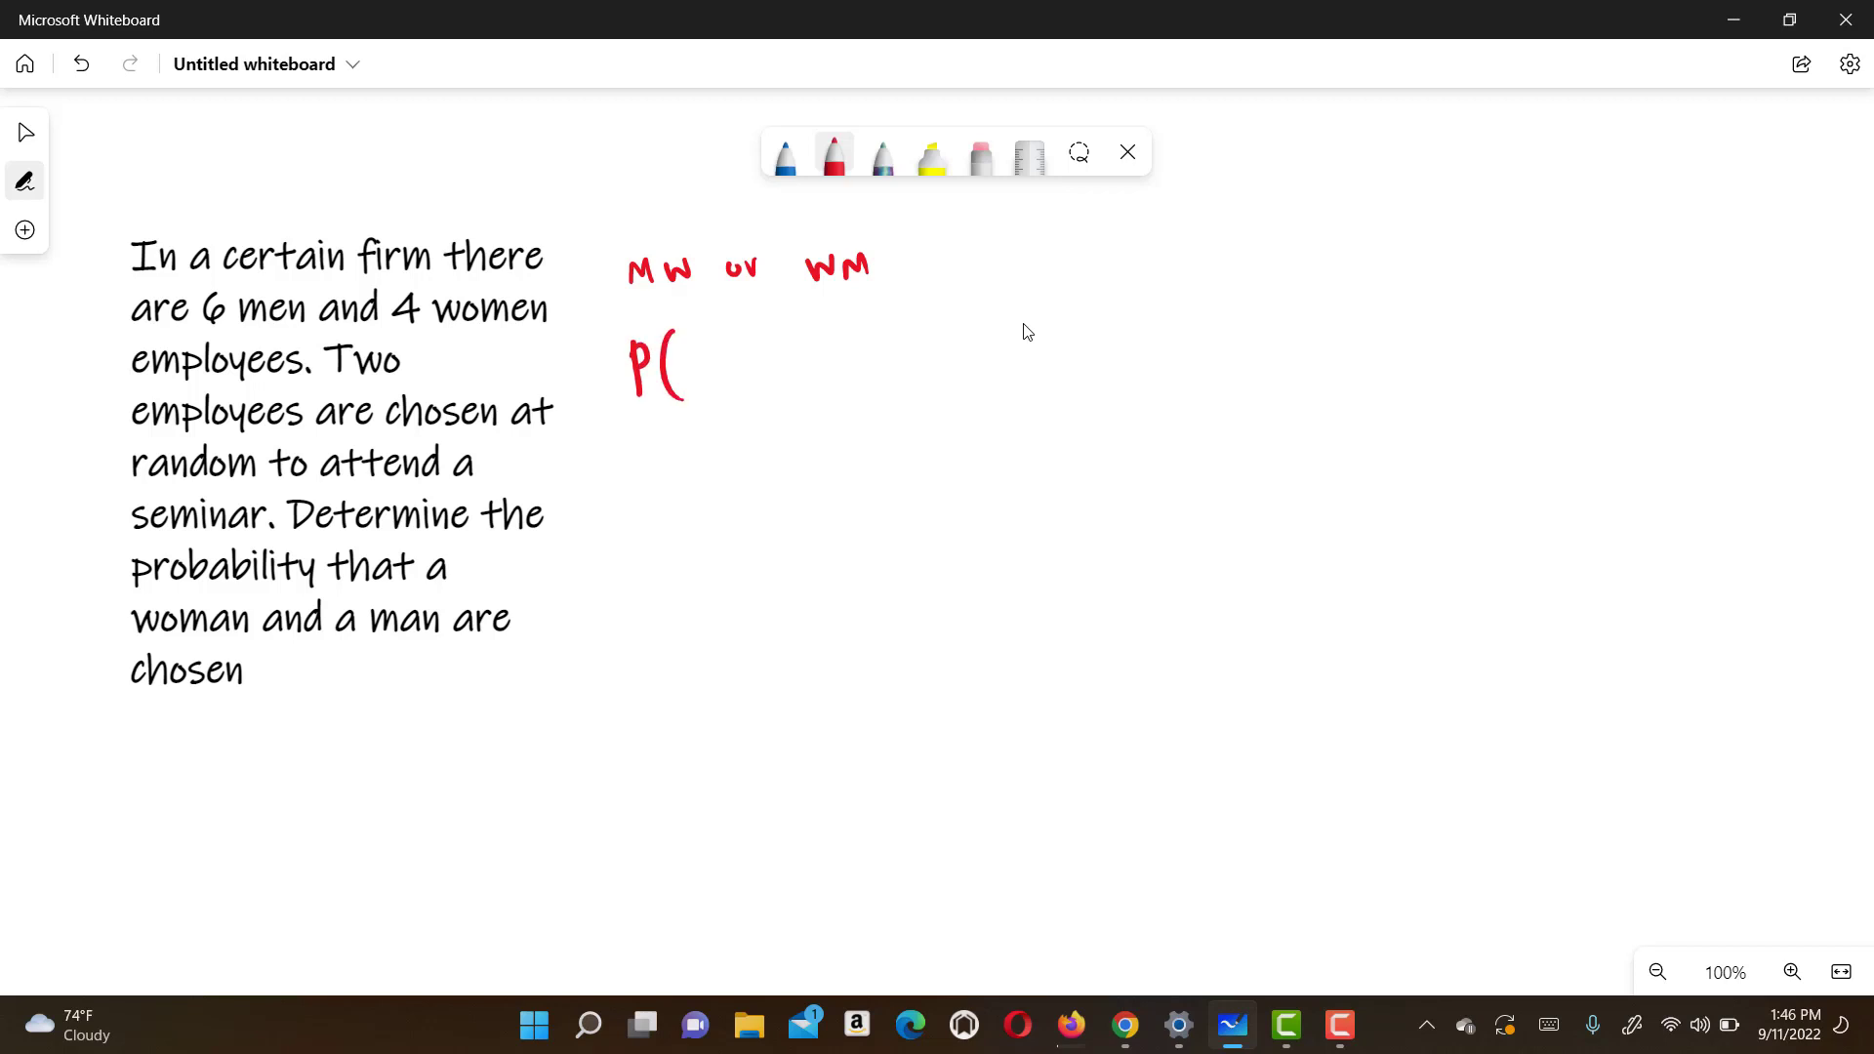
Write "M and W" inside the red P( expression.
drag(681, 358, 735, 371)
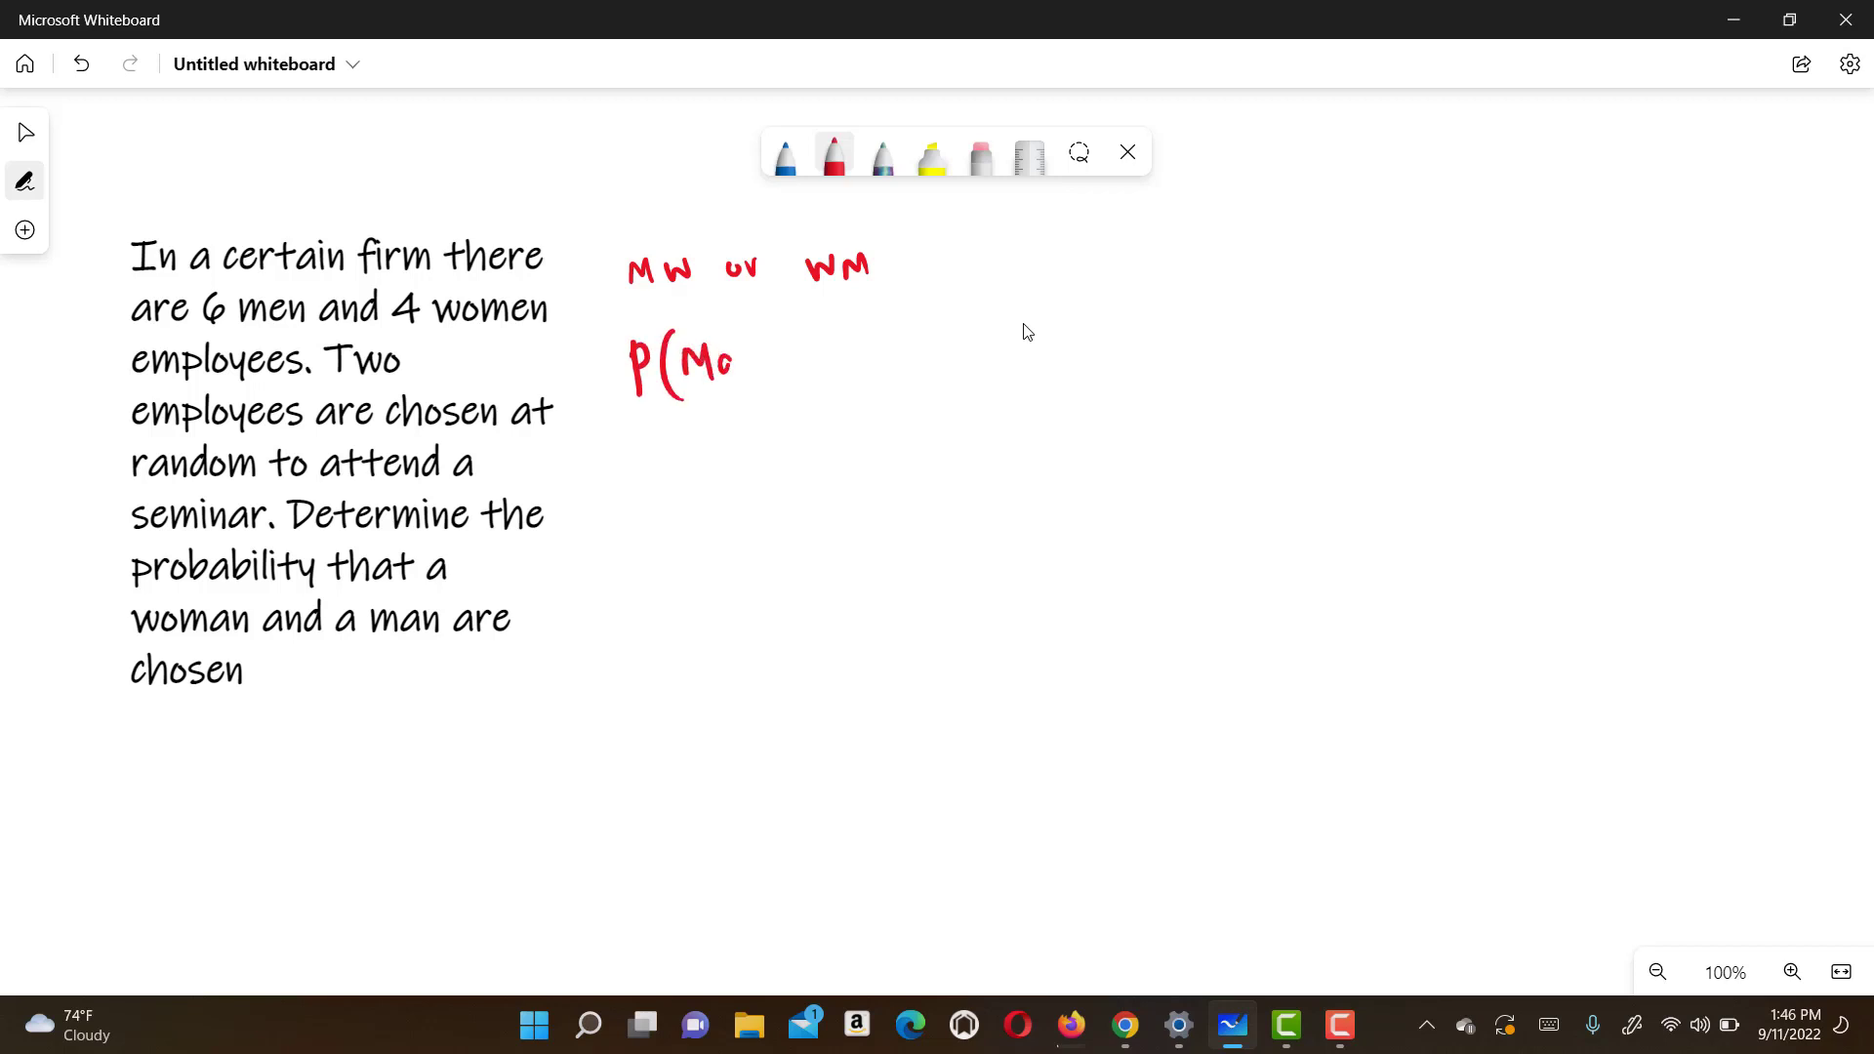
drag(717, 364, 819, 364)
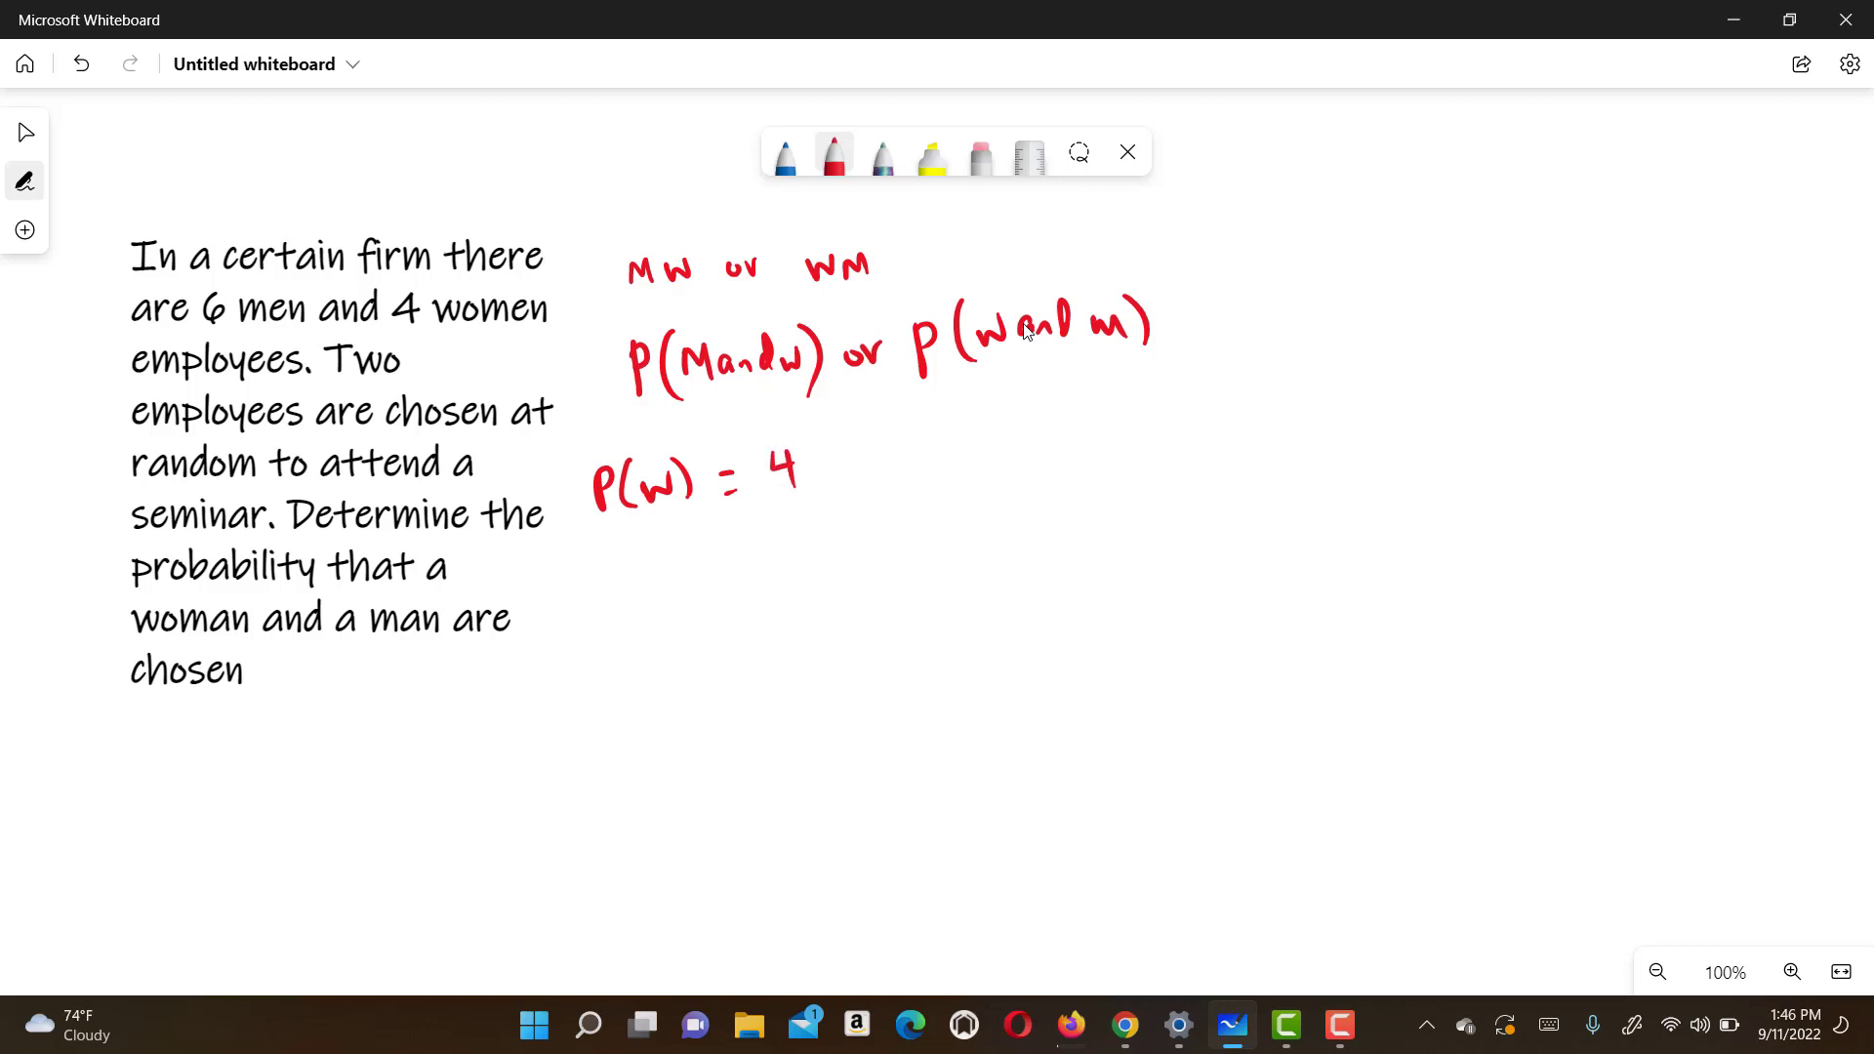
Continue writing the red probability of choosing a woman, P(W) = 4, beneath the expression.
drag(759, 496, 824, 490)
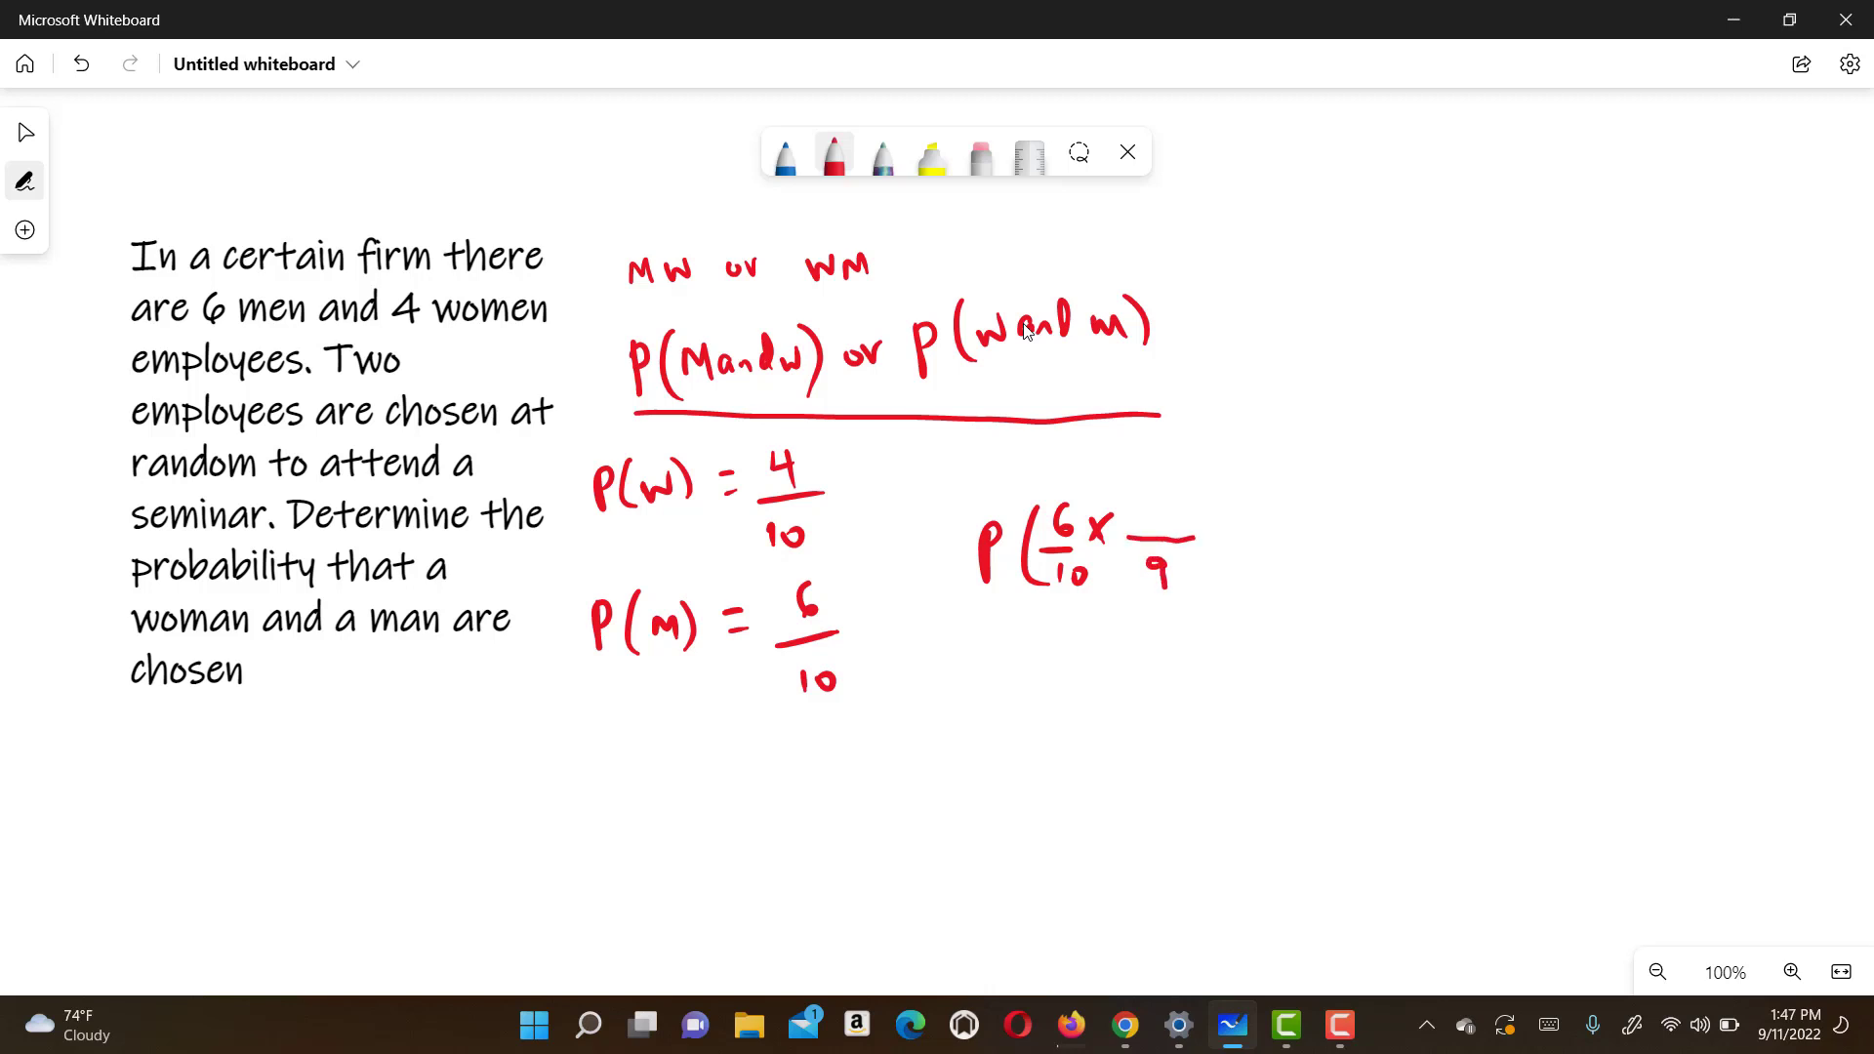
Start writing the numerator above the 9 in the product P(6/10 × _/9).
click(1156, 492)
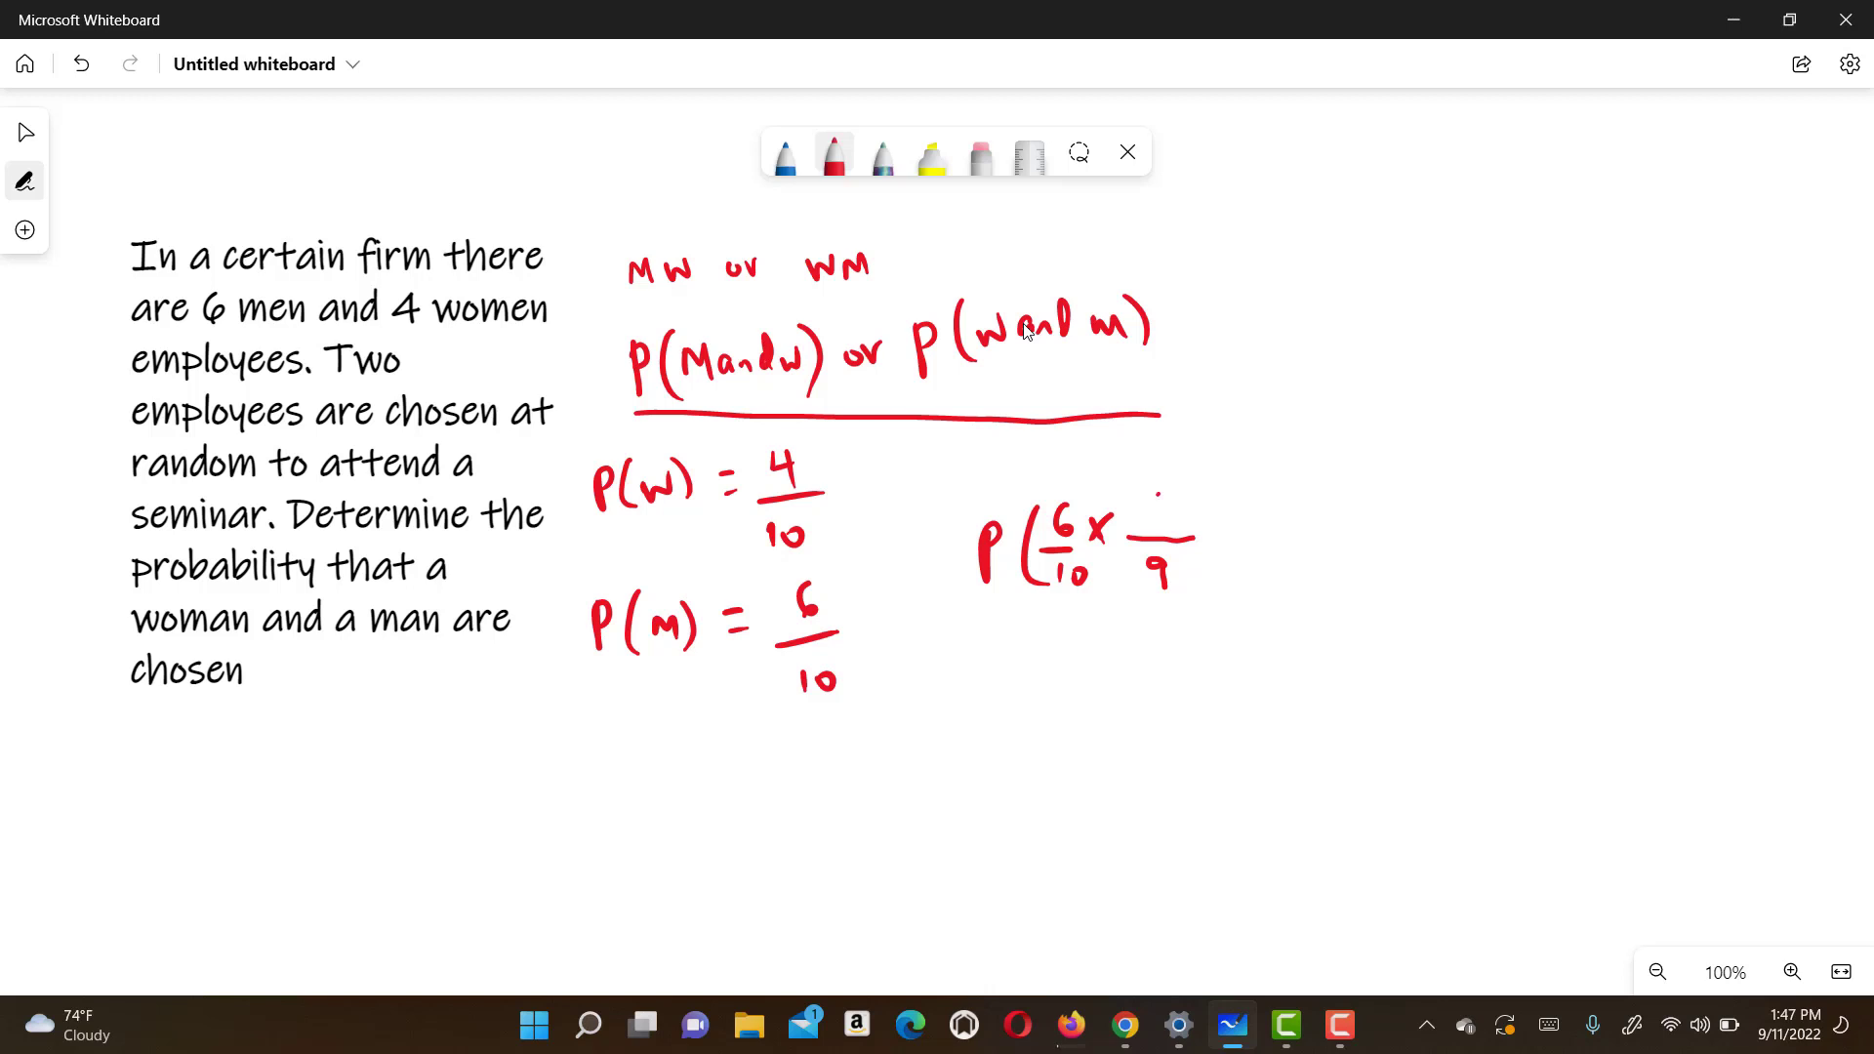